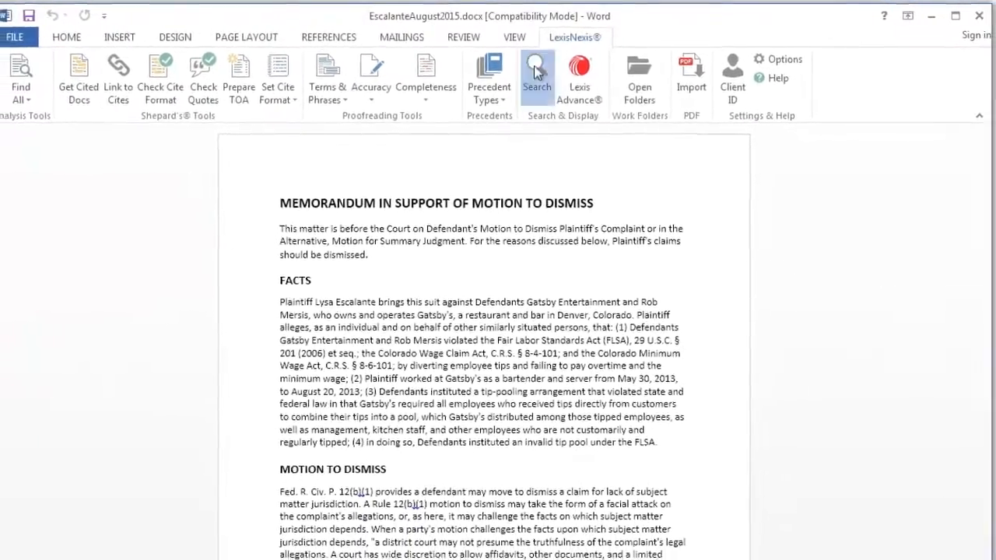
# - Open the Lexis pane and search cases for 'subject matter jurisdiction'
pyautogui.click(536, 74)
pyautogui.write('subject matter jurisdiction')
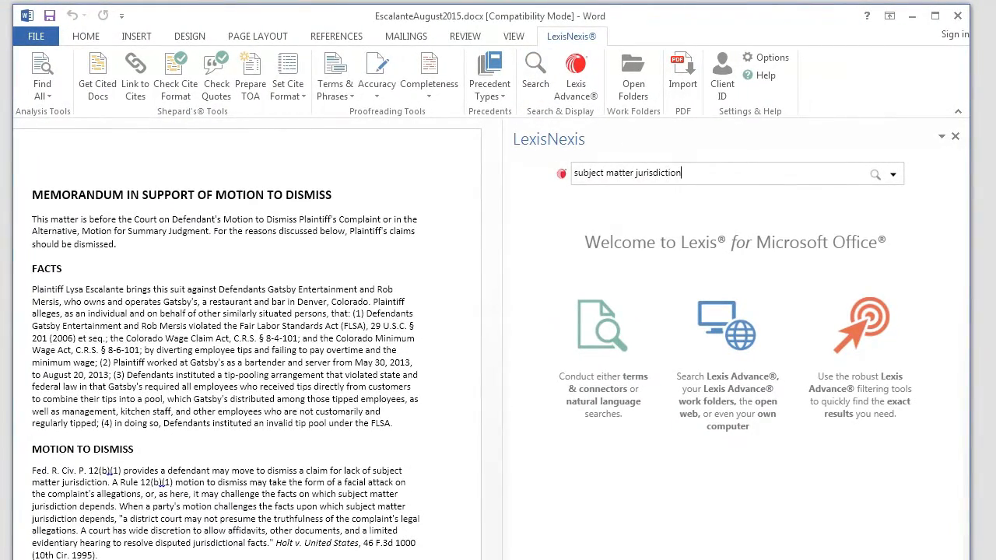
pyautogui.click(874, 173)
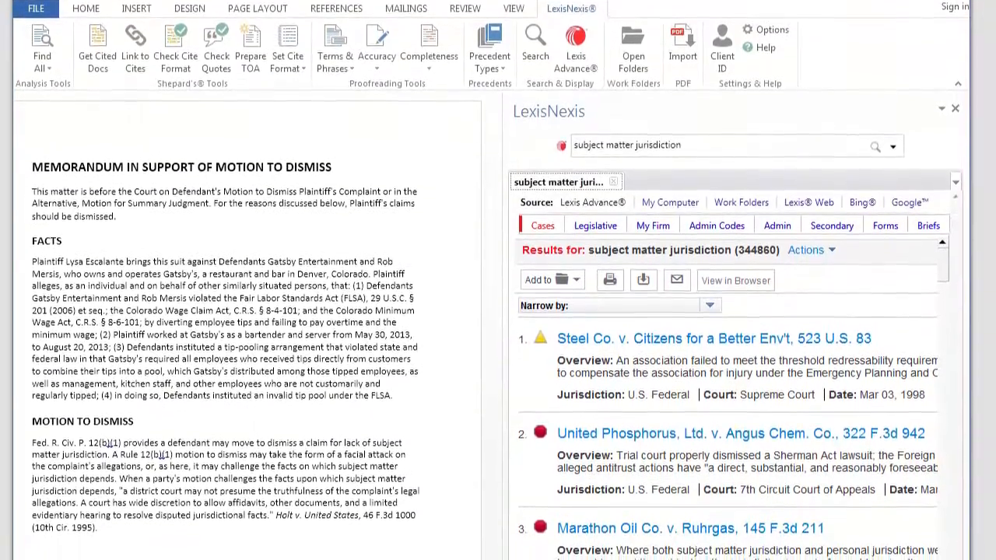
pyautogui.scroll(-3)
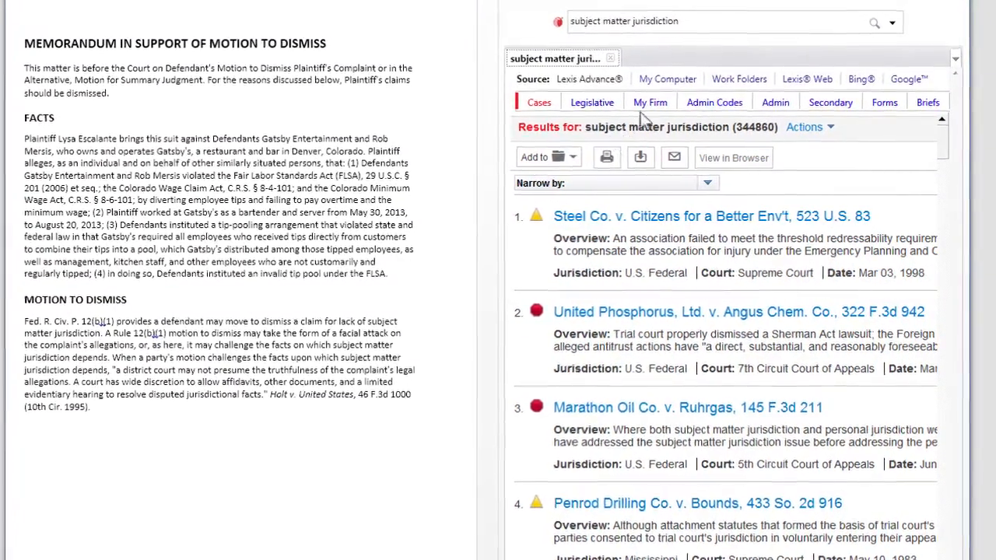
pyautogui.click(650, 102)
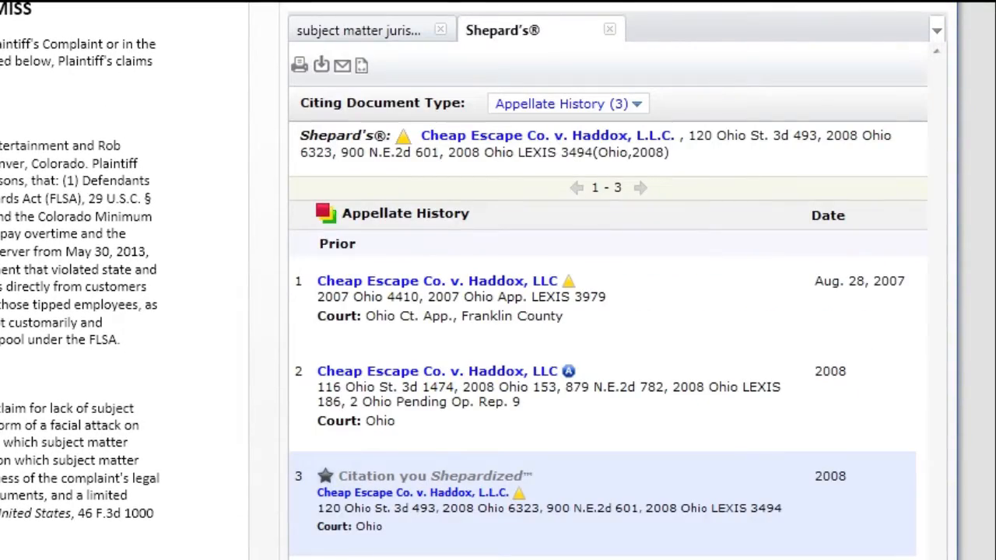
# - Scroll through the Cheap Escape Co. v. Haddox Shepard's report, then view the 475 My Firm results
pyautogui.scroll(-3)
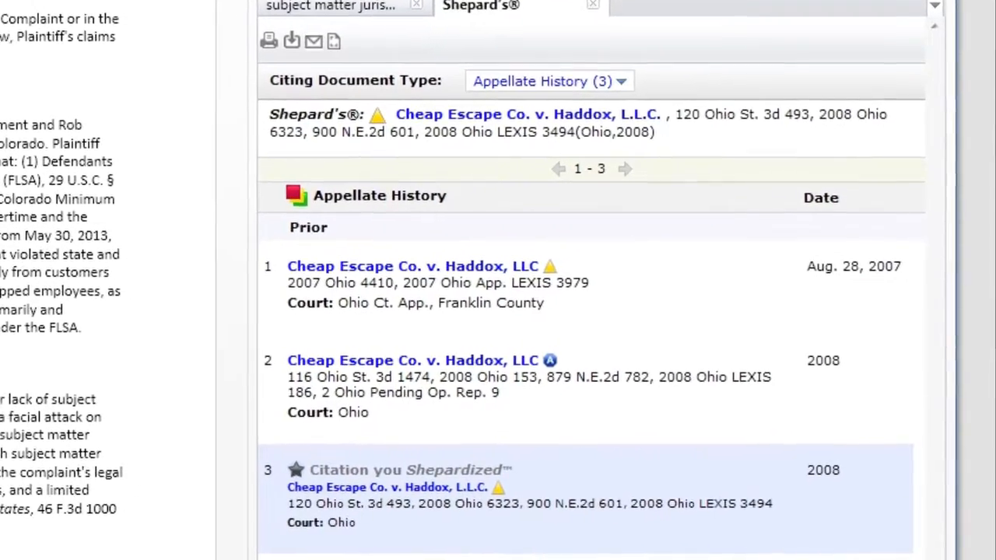
pyautogui.scroll(-3)
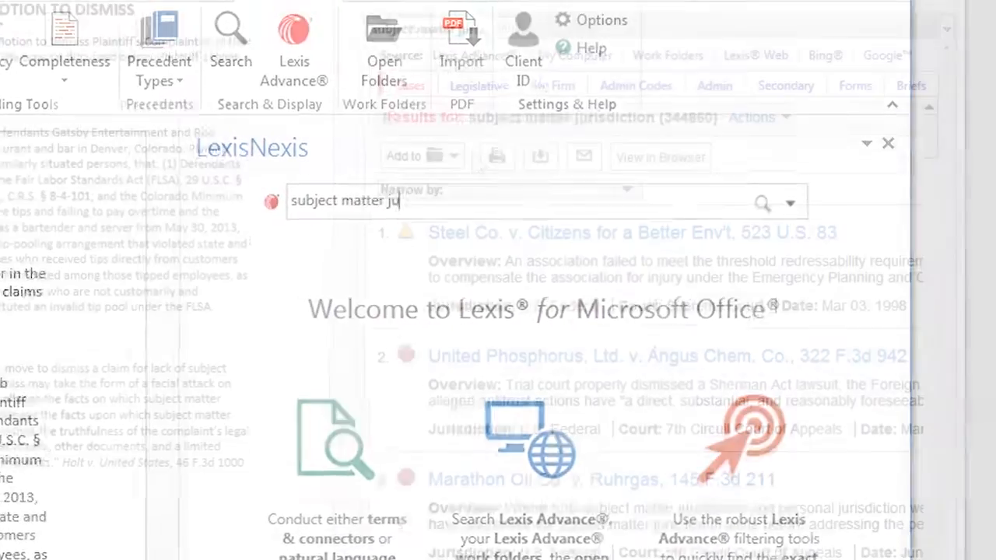
pyautogui.click(533, 64)
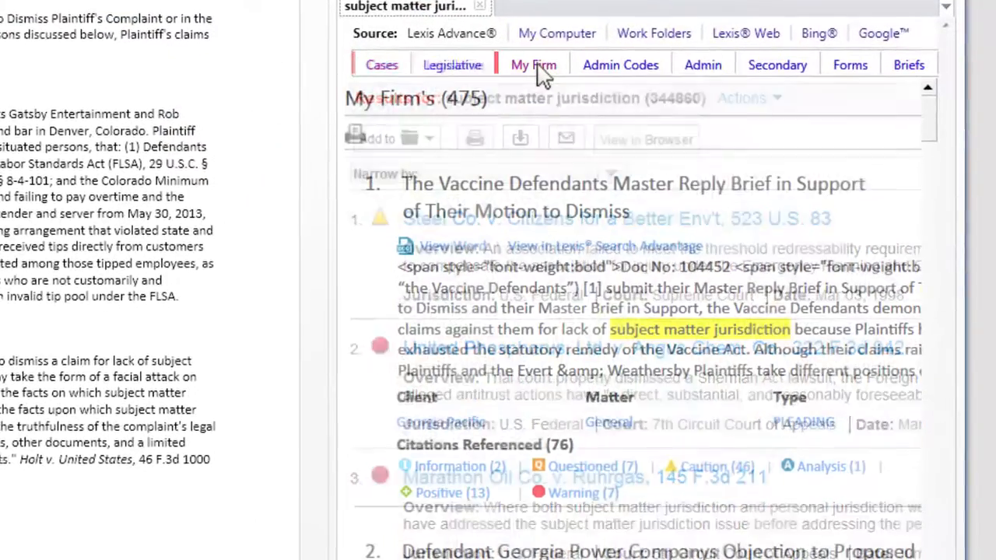